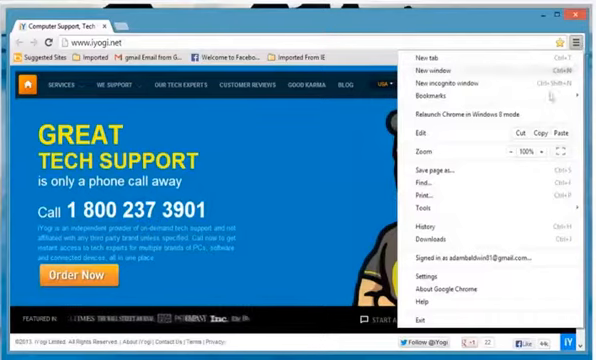
- Open Chrome Settings and reach Content settings under the advanced Privacy section
{"action": "left_click", "coordinate": [431, 277]}
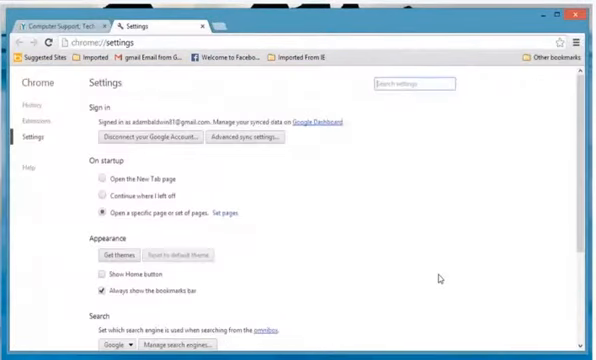
{"action": "scroll", "scroll_direction": "down", "scroll_amount": 3}
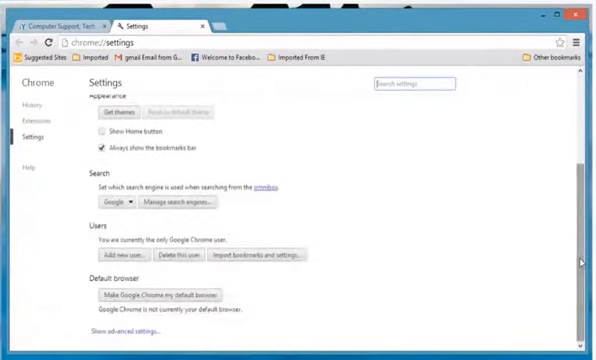
{"action": "scroll", "scroll_direction": "down", "scroll_amount": 3}
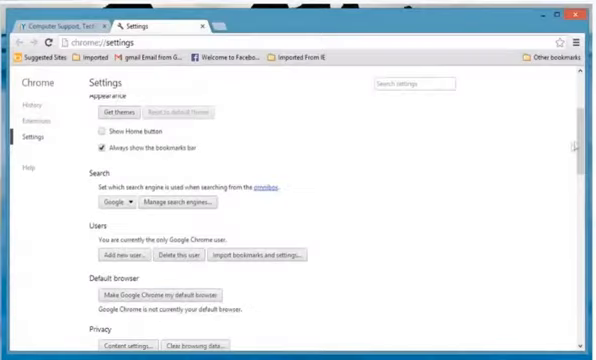
{"action": "scroll", "scroll_direction": "down", "scroll_amount": 3}
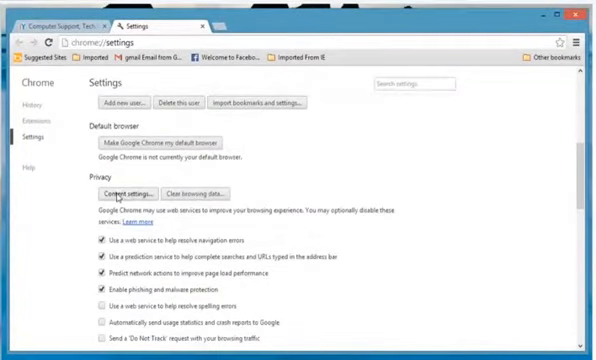
{"action": "left_click", "coordinate": [131, 190]}
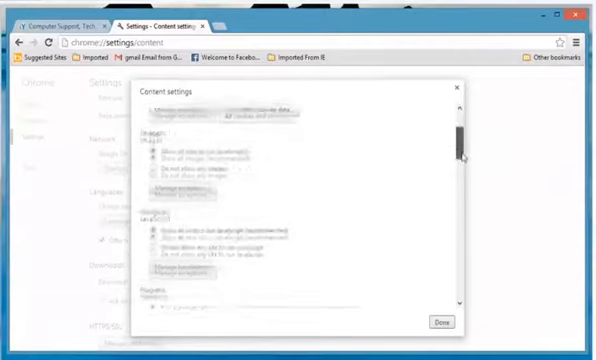
- Set Pop-ups to 'Allow all sites to show pop-ups' and close Content settings with Done
{"action": "scroll", "scroll_direction": "down", "scroll_amount": 3}
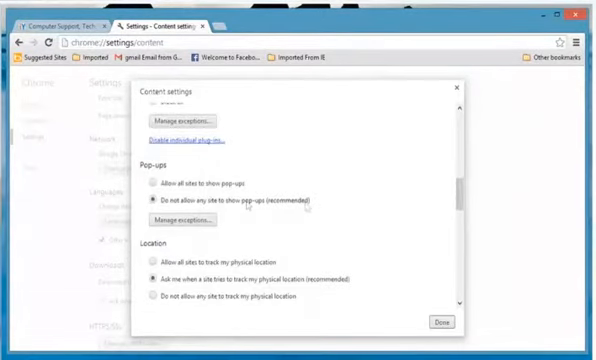
{"action": "left_click", "coordinate": [161, 187]}
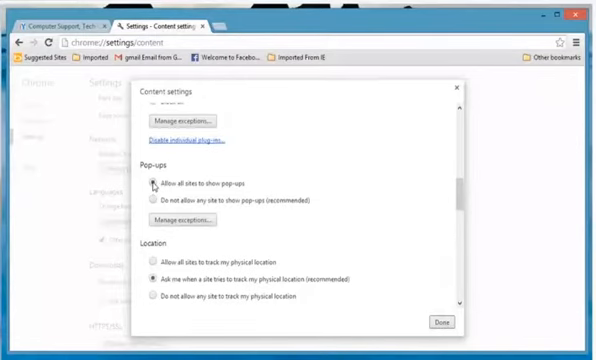
{"action": "left_click", "coordinate": [153, 185]}
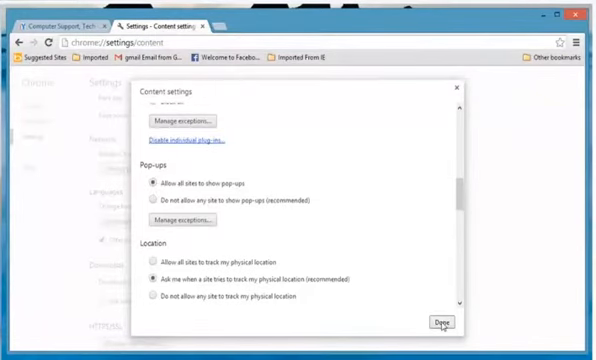
{"action": "left_click", "coordinate": [431, 322]}
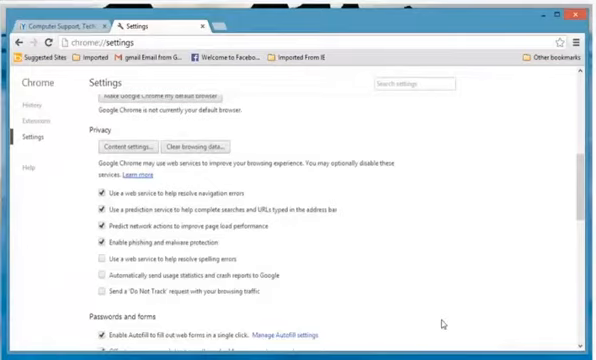